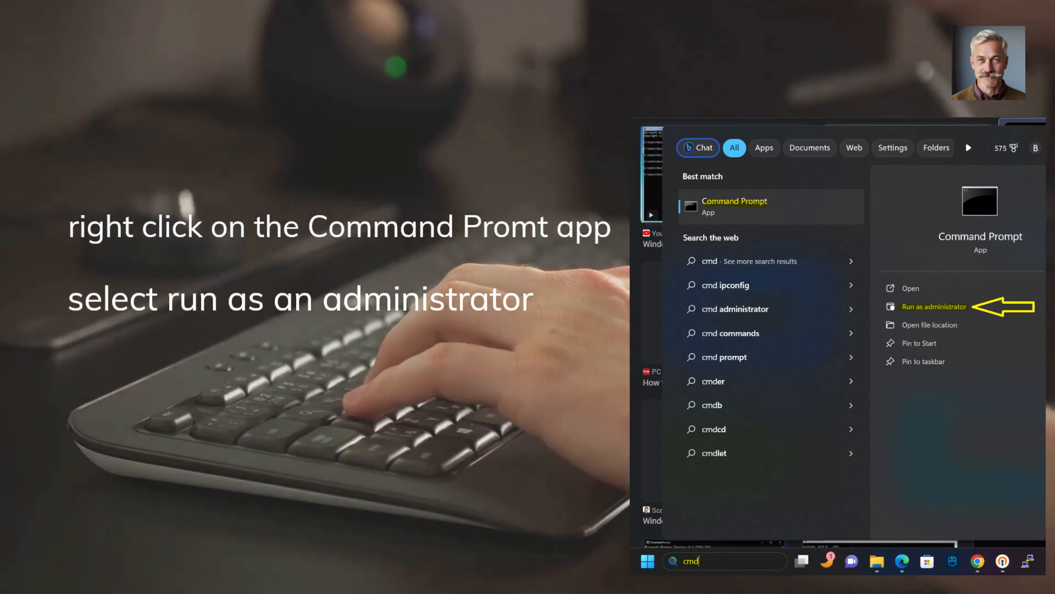
# Step: Launch Command Prompt as administrator from the search results, ready for sfc /scannow
pyautogui.click(934, 307)
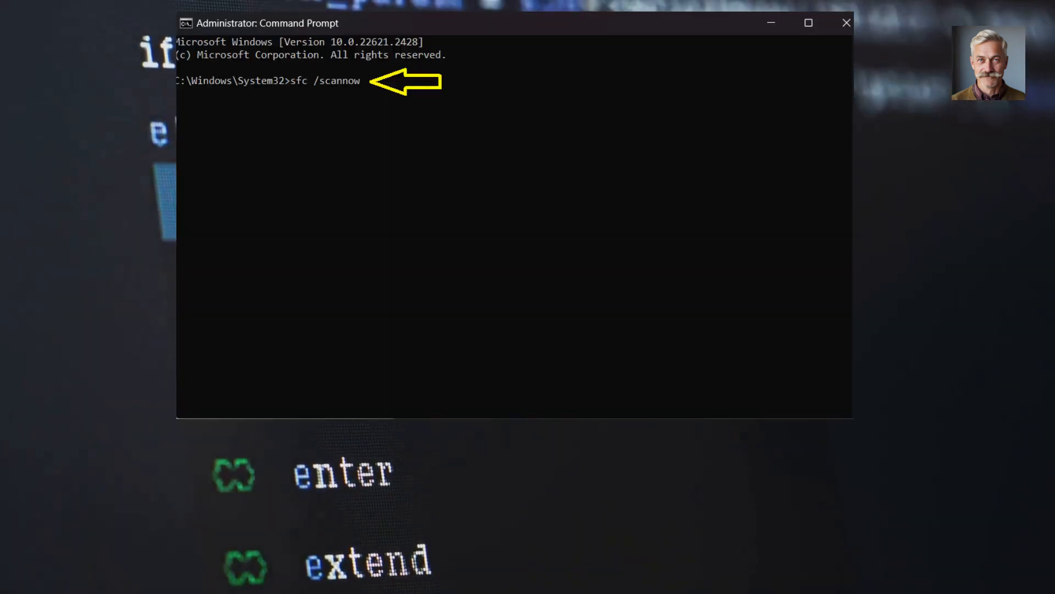